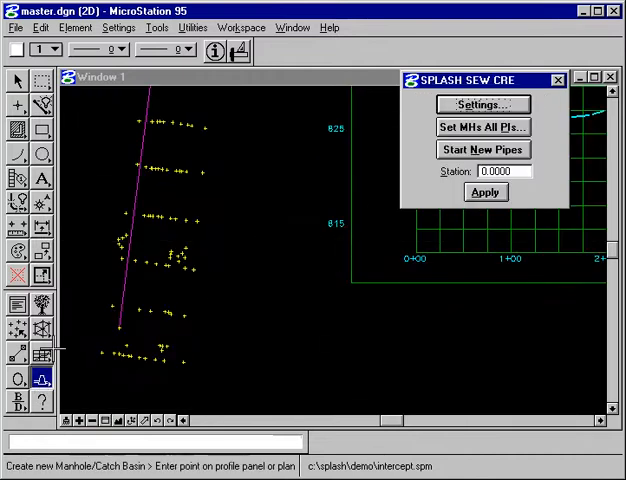
mouse_move(413, 233)
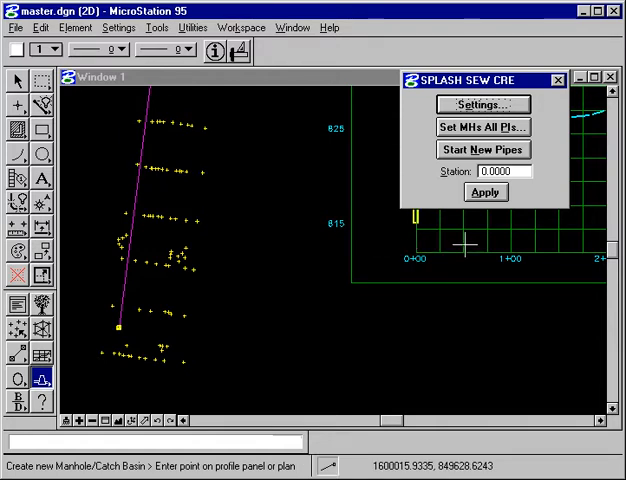
Step: Place a manhole at the alignment's starting point on the plan
left_click(558, 79)
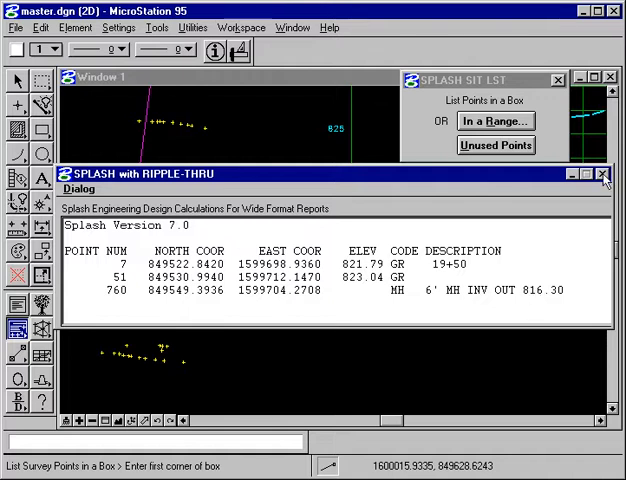
Step: Close the report listing two ground shots and the 6-foot manhole at 816.30
left_click(604, 173)
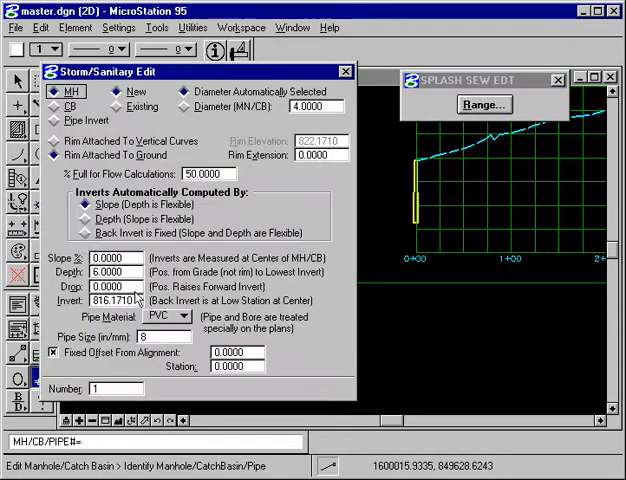
Step: Make the start manhole existing, with fixed back invert 816.30 and 6.0 diameter
left_click(73, 232)
type("816.3000")
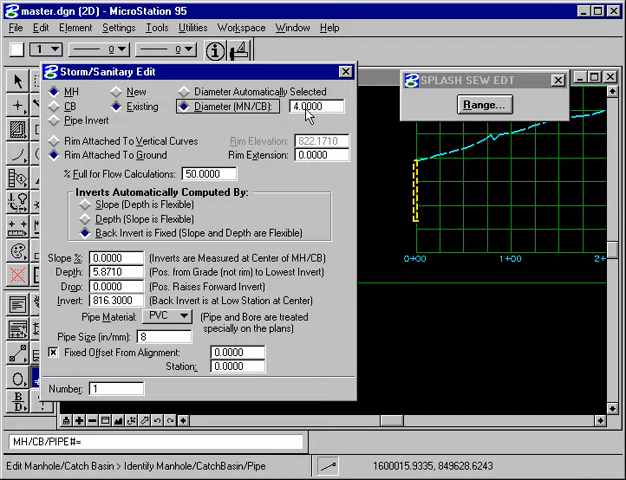
triple_click(312, 106)
type("6.0000")
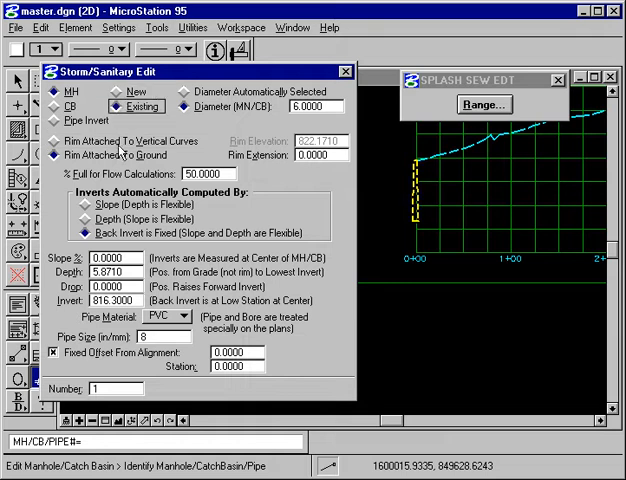
mouse_move(353, 72)
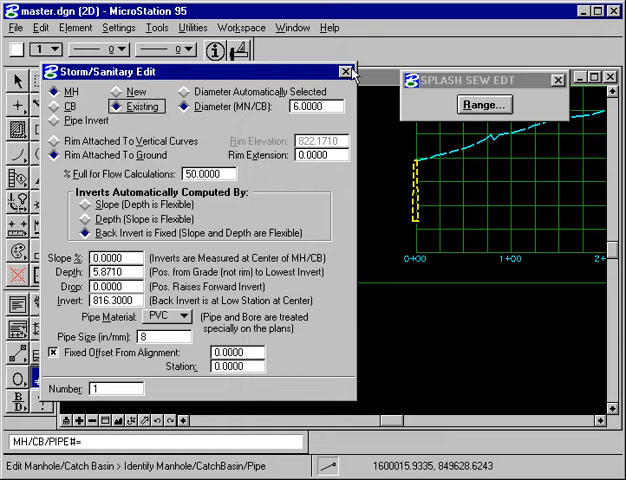
left_click(347, 69)
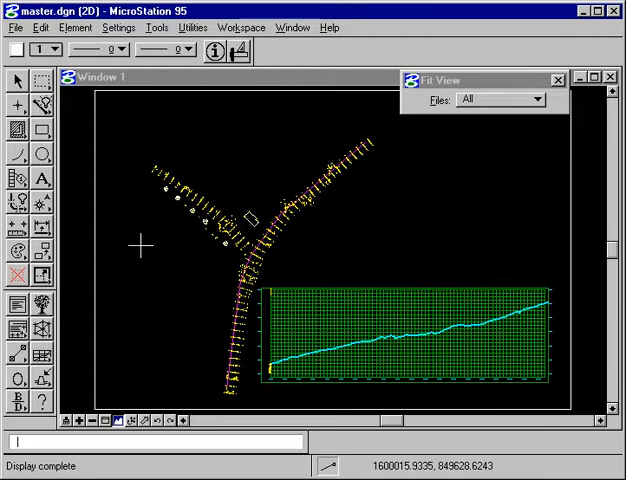
mouse_move(77, 356)
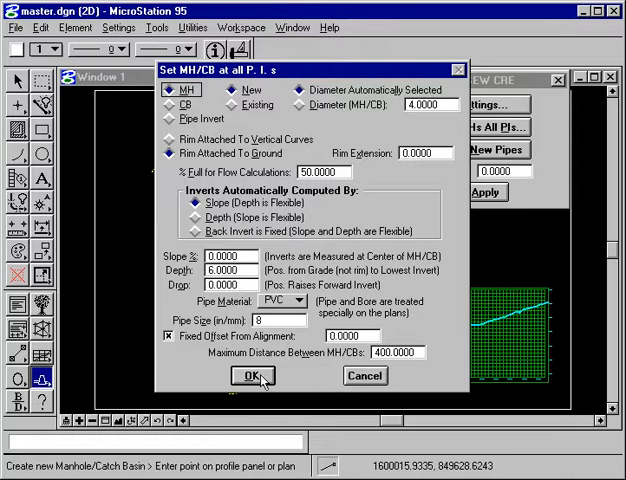
Step: Place manholes at all PIs with 4.0000 diameter and 400 maximum distance
left_click(253, 376)
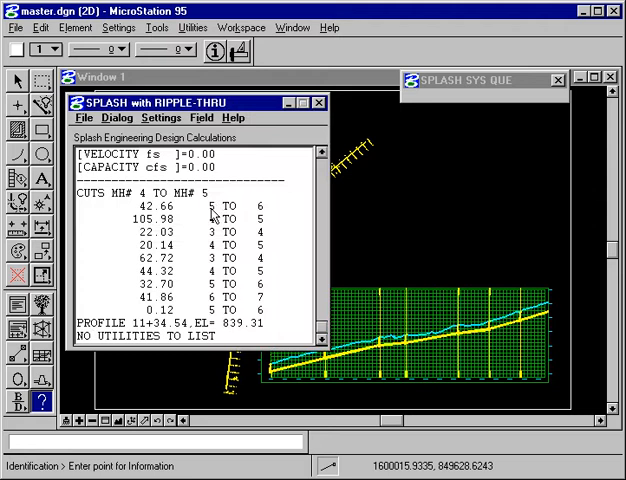
mouse_move(228, 222)
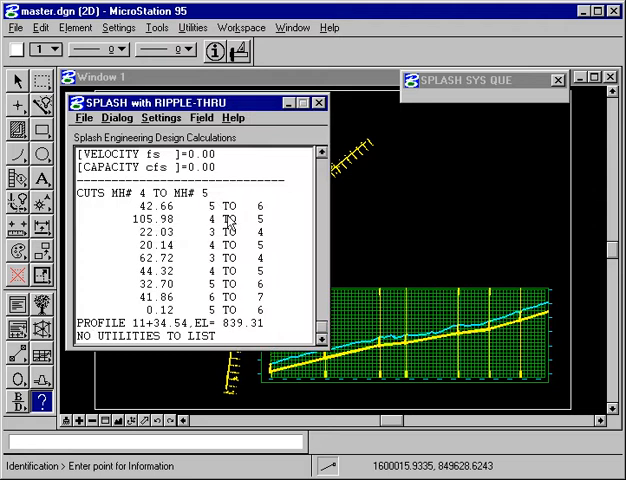
mouse_move(237, 233)
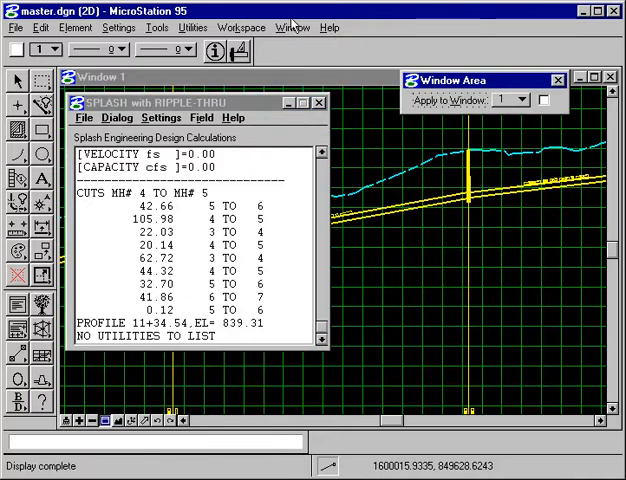
Step: Window-zoom onto the 8" PVC pipe at 1.86% and pick the sewer edit tool
left_click(320, 103)
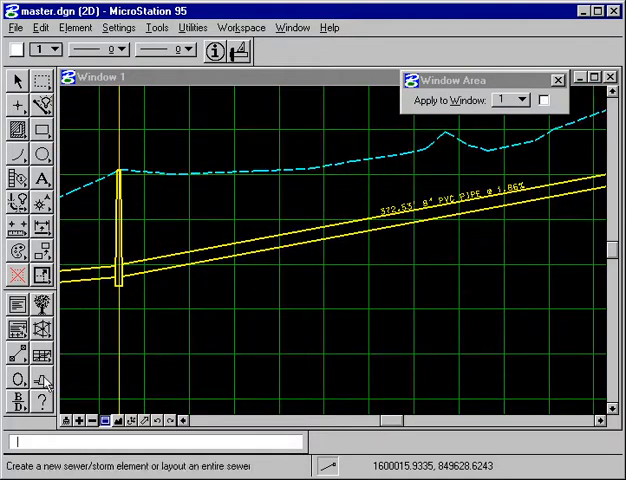
left_click(38, 378)
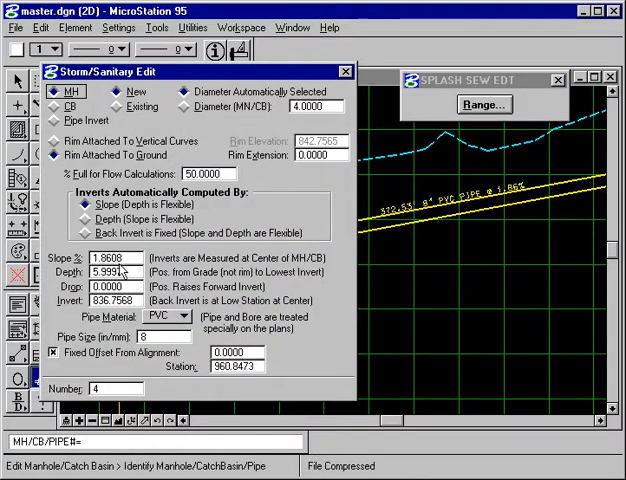
Step: Change manhole 4's slope to 1.50%, then close the 5.51 fps, 0.96 cfs report
triple_click(113, 258)
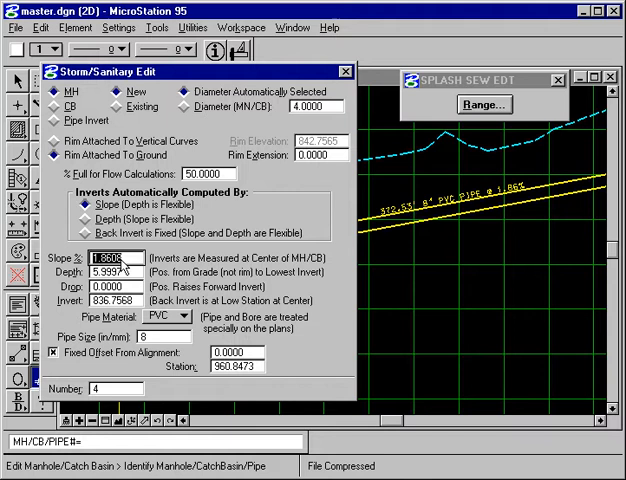
type("1.0000")
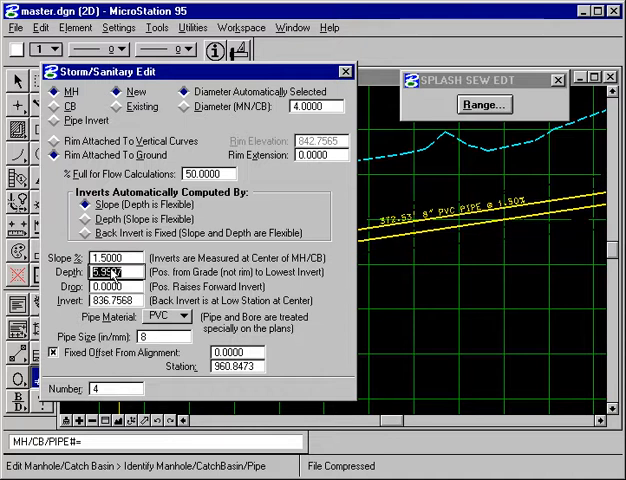
mouse_move(165, 357)
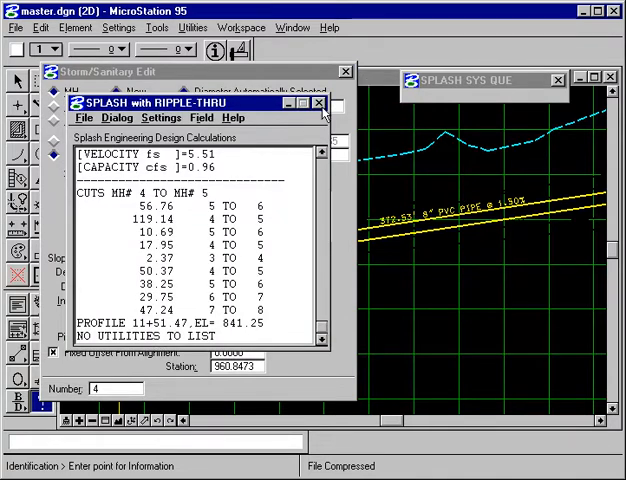
left_click(316, 104)
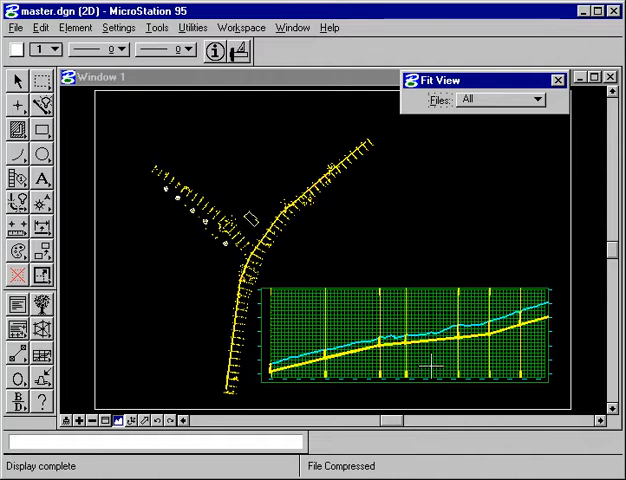
mouse_move(540, 290)
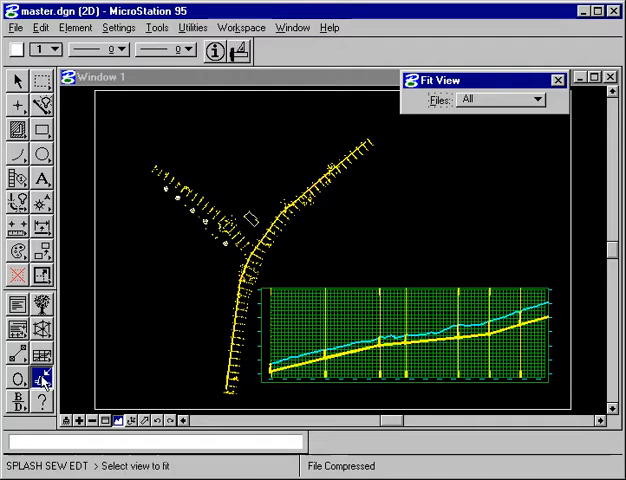
Step: Fit all design elements into Window 1
left_click(39, 378)
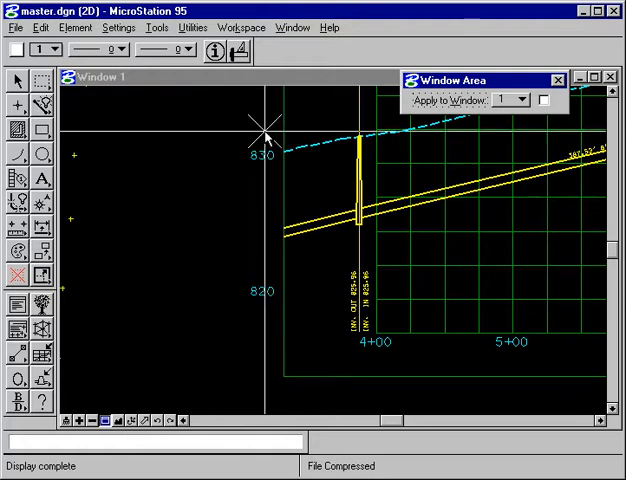
mouse_move(264, 258)
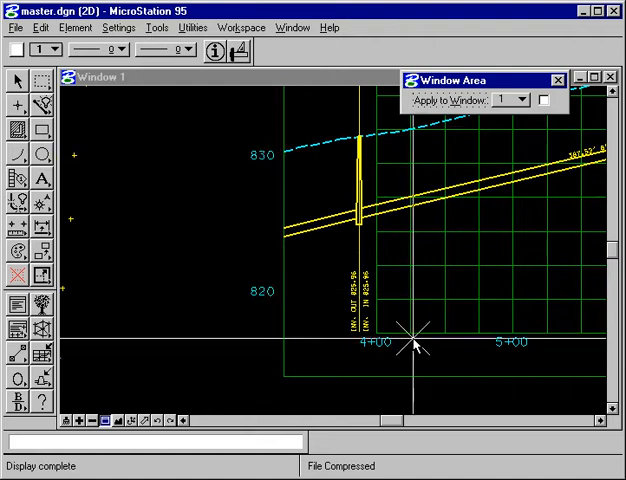
mouse_move(590, 350)
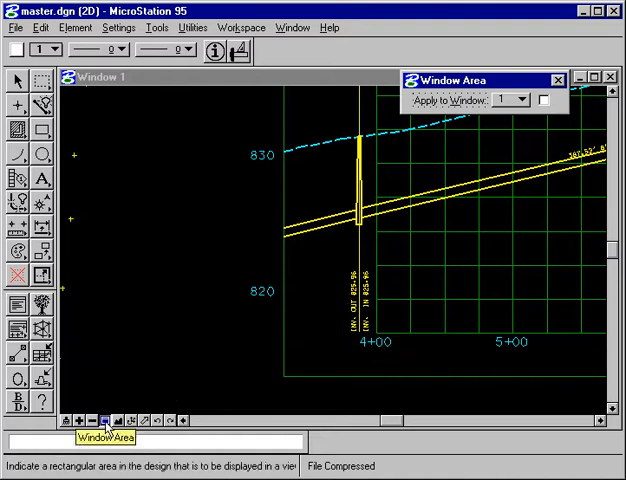
Step: Window-zoom on the profile near station 4+00 toward the 1.00% pipe label
left_click(318, 198)
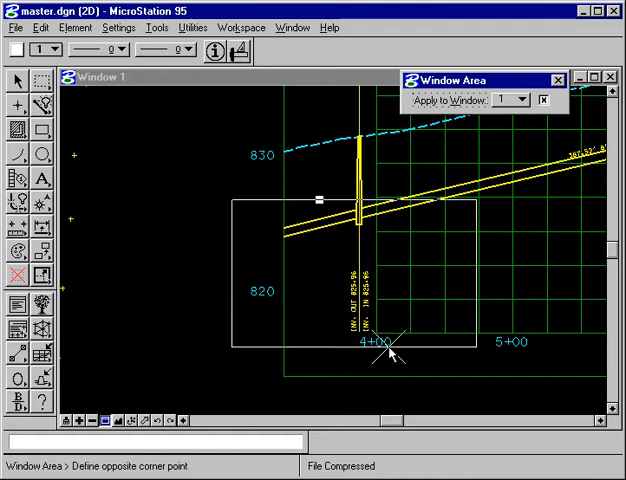
left_click(390, 352)
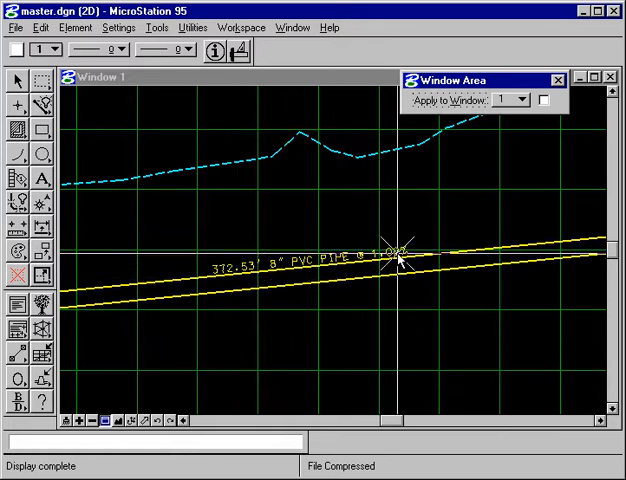
mouse_move(228, 275)
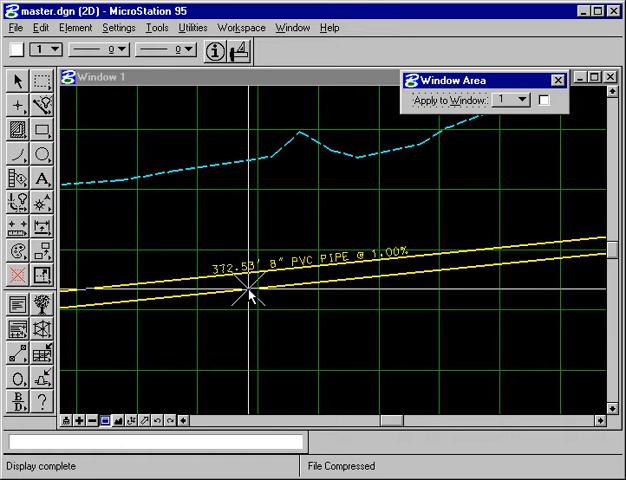
mouse_move(117, 431)
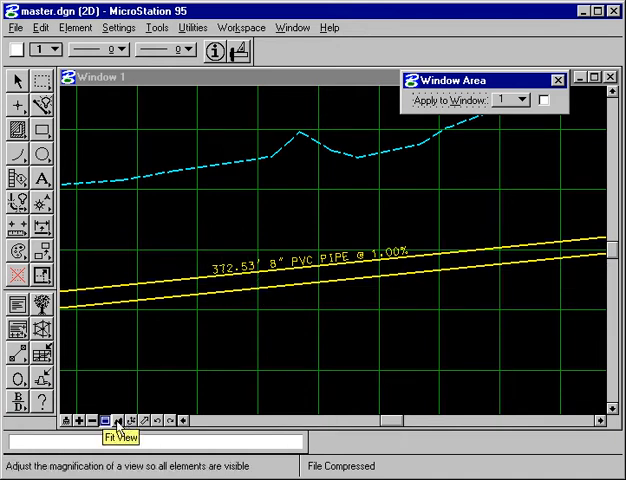
Step: Fit the whole sewer layout and its profile panel into the view
left_click(123, 410)
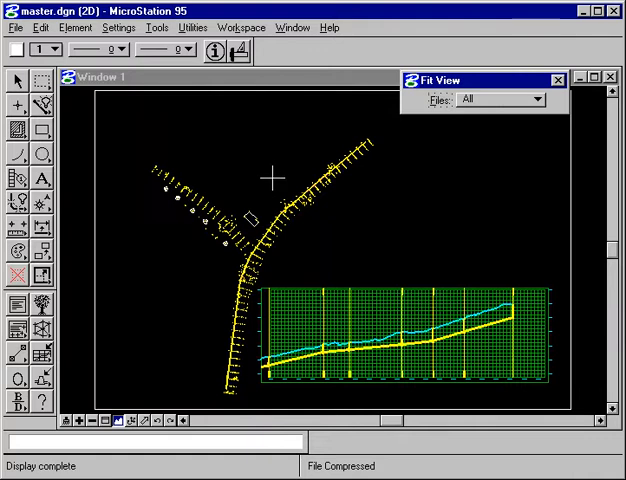
mouse_move(302, 205)
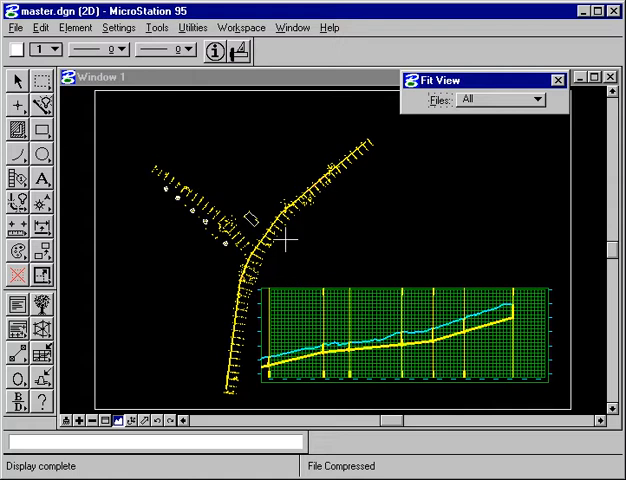
mouse_move(331, 202)
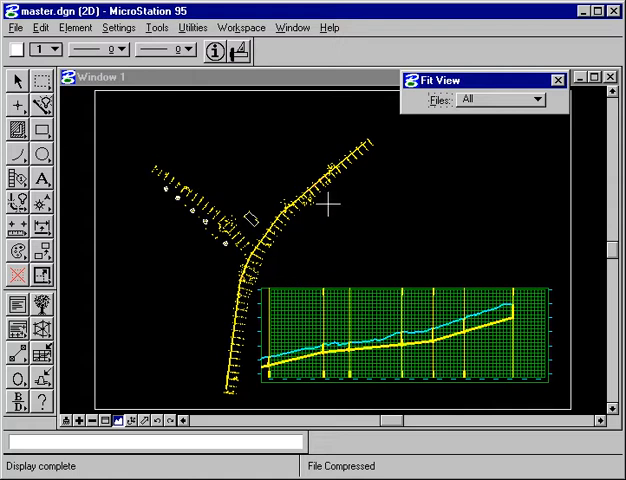
mouse_move(253, 350)
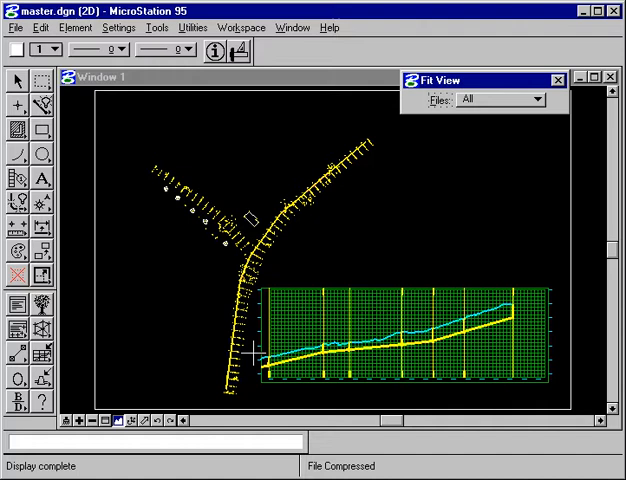
mouse_move(253, 228)
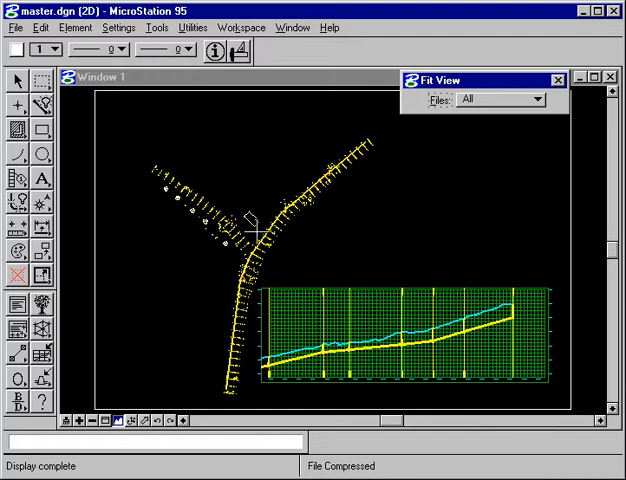
mouse_move(288, 198)
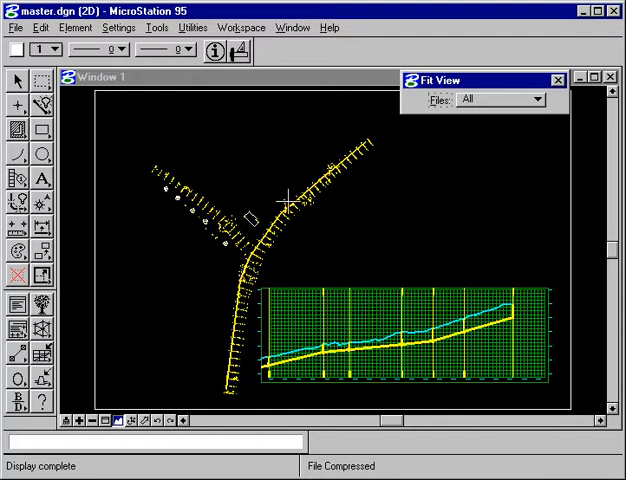
mouse_move(372, 163)
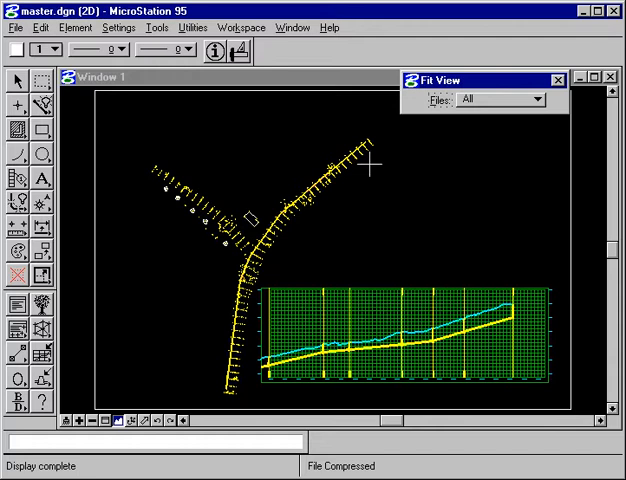
mouse_move(320, 200)
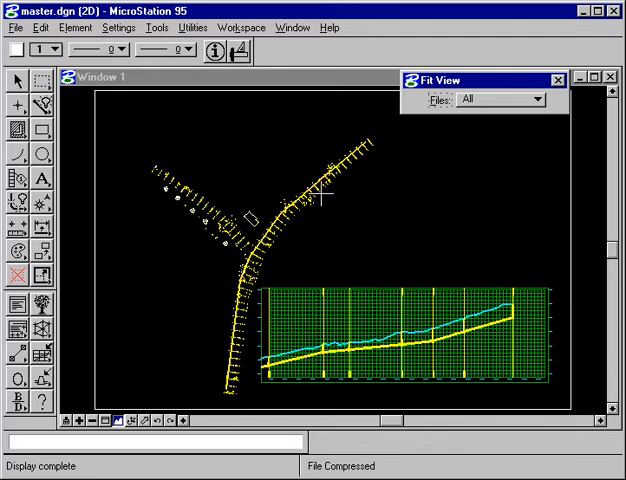
mouse_move(325, 197)
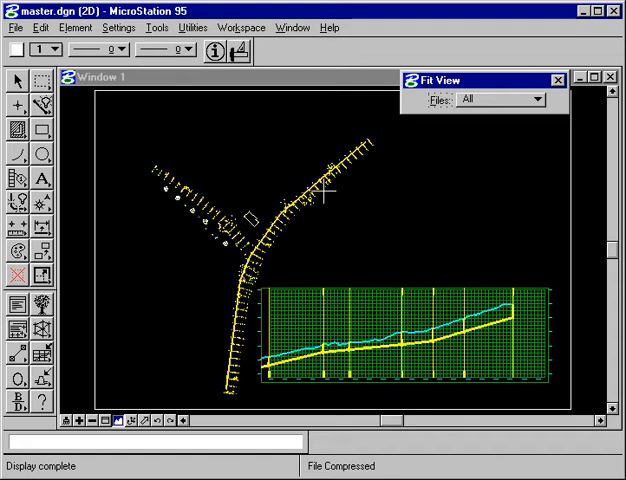